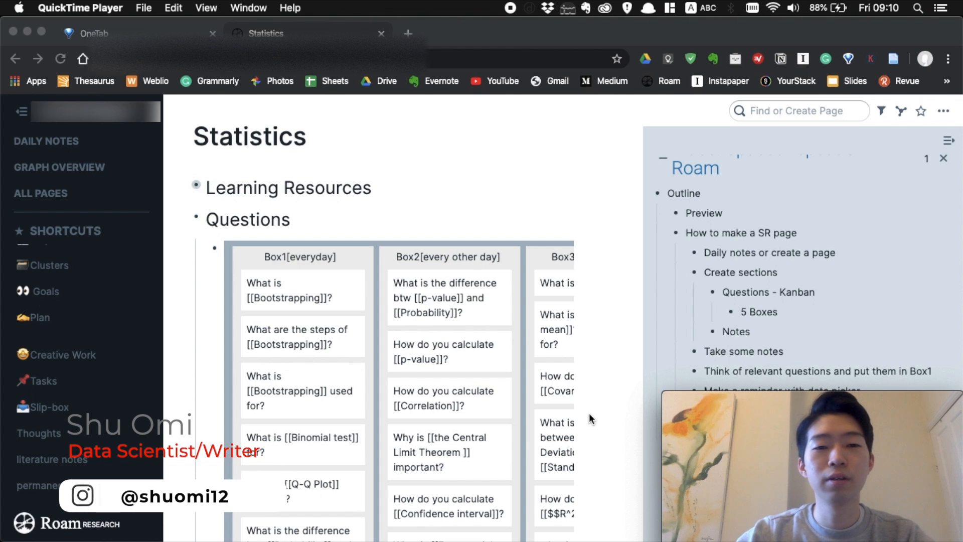
{"action": "mouse_move", "coordinate": [625, 223]}
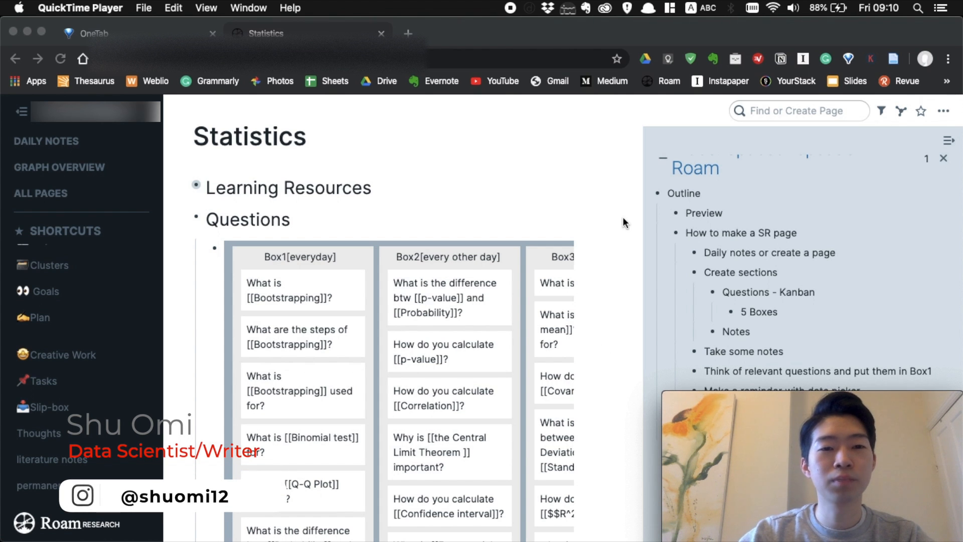
{"action": "mouse_move", "coordinate": [547, 191]}
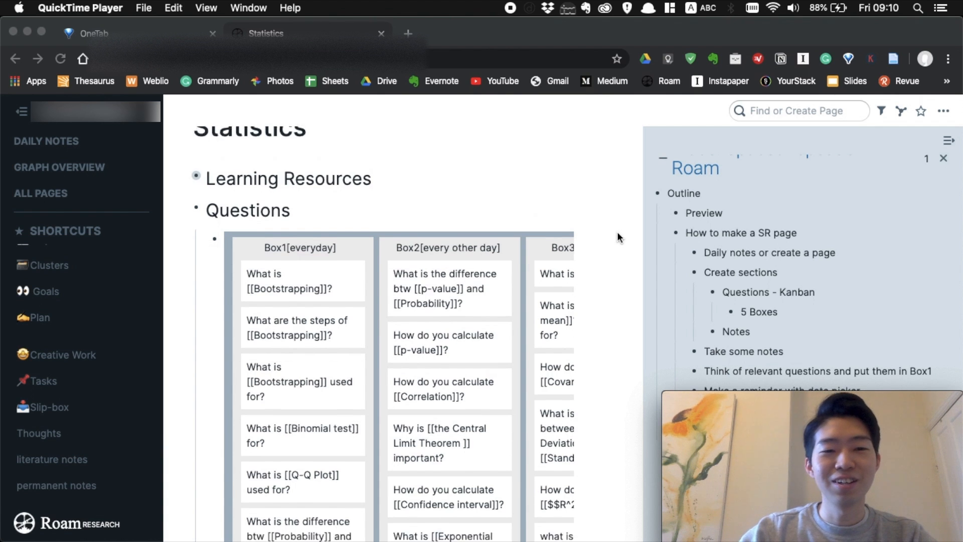
- Remove 'What is Bootstrapping?' from Box1 of the Statistics kanban and review the Box1 list
{"action": "scroll", "scroll_direction": "down", "scroll_amount": 3}
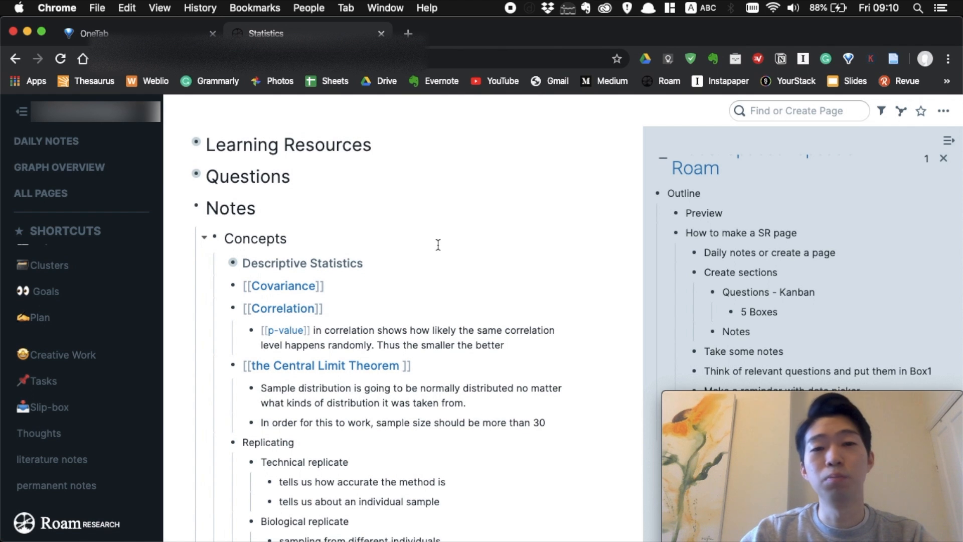
{"action": "mouse_move", "coordinate": [494, 251]}
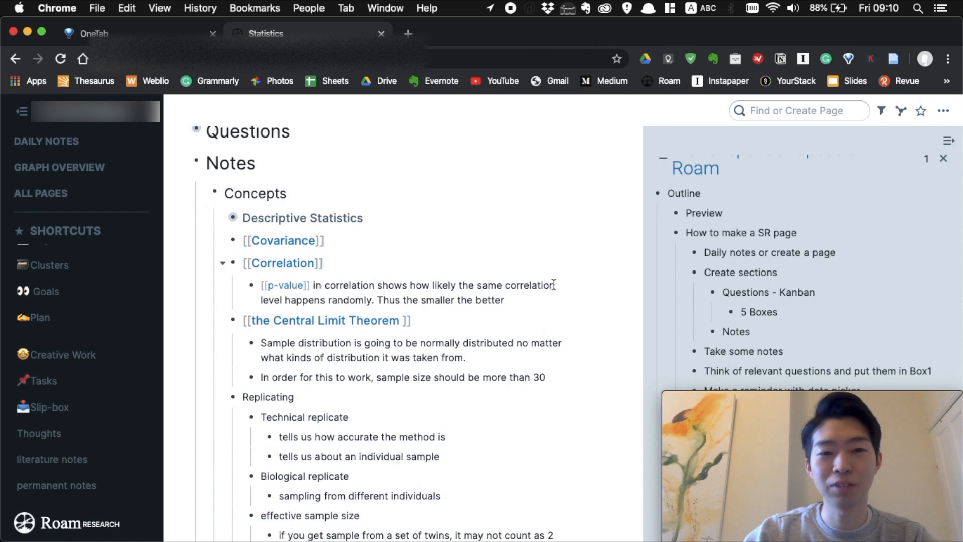
{"action": "scroll", "scroll_direction": "down", "scroll_amount": 3}
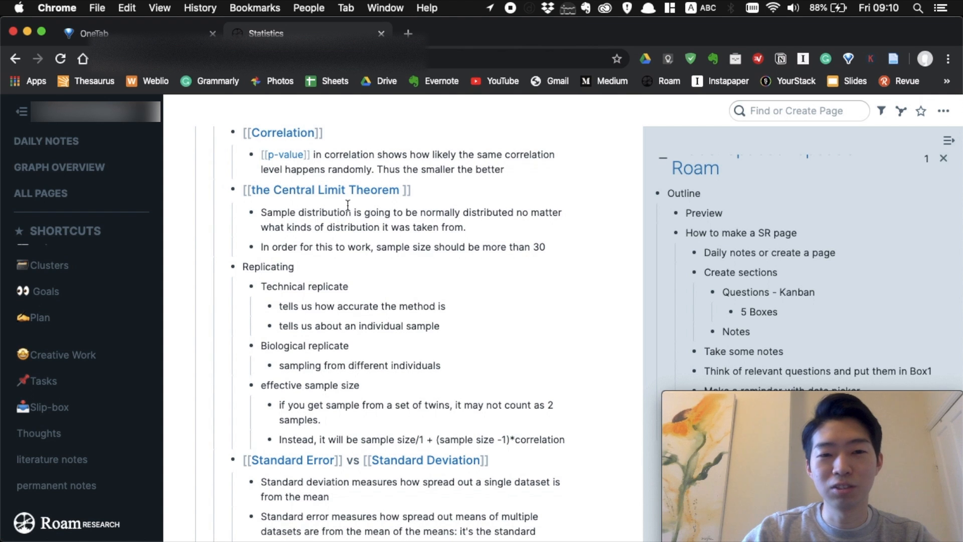
{"action": "scroll", "scroll_direction": "down", "scroll_amount": 3}
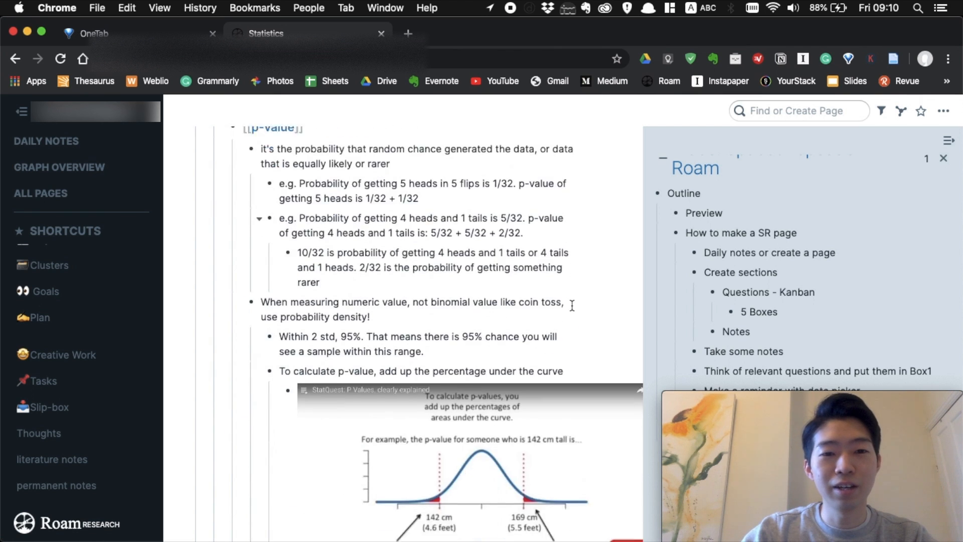
{"action": "scroll", "scroll_direction": "down", "scroll_amount": 3}
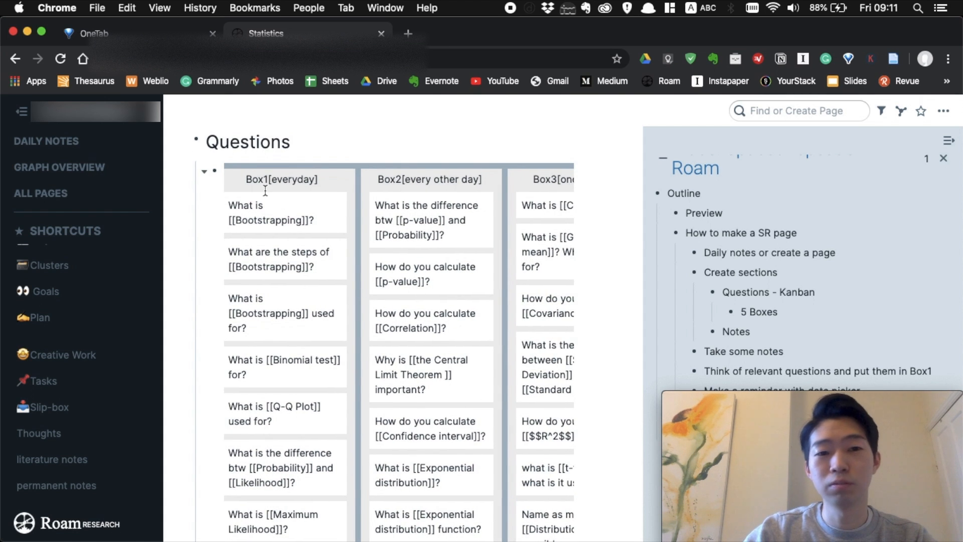
{"action": "scroll", "scroll_direction": "right", "scroll_amount": 3}
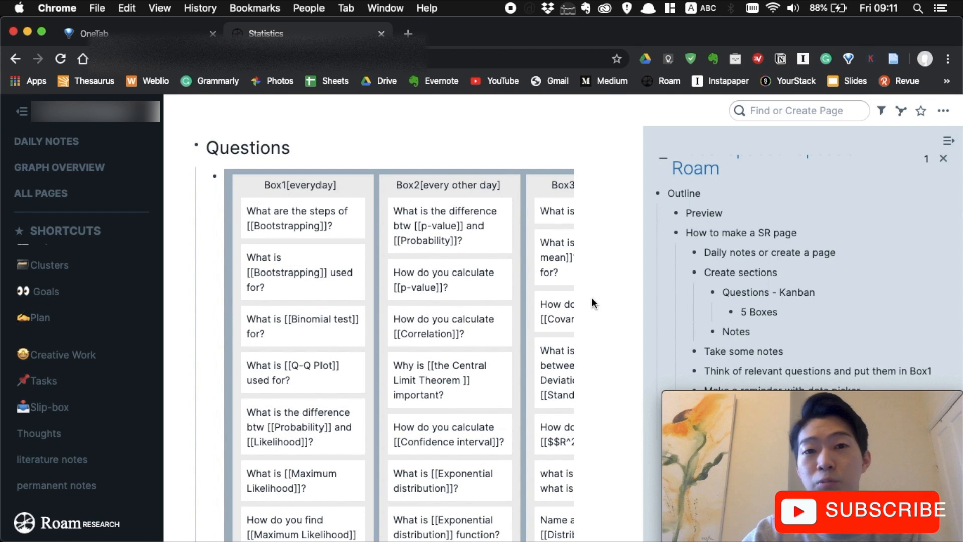
{"action": "scroll", "scroll_direction": "down", "scroll_amount": 3}
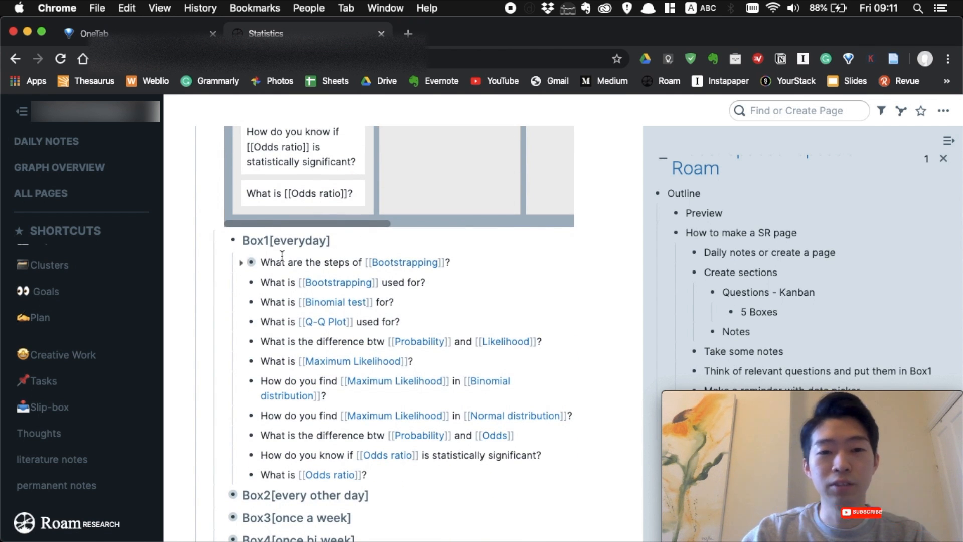
{"action": "left_click", "coordinate": [241, 263]}
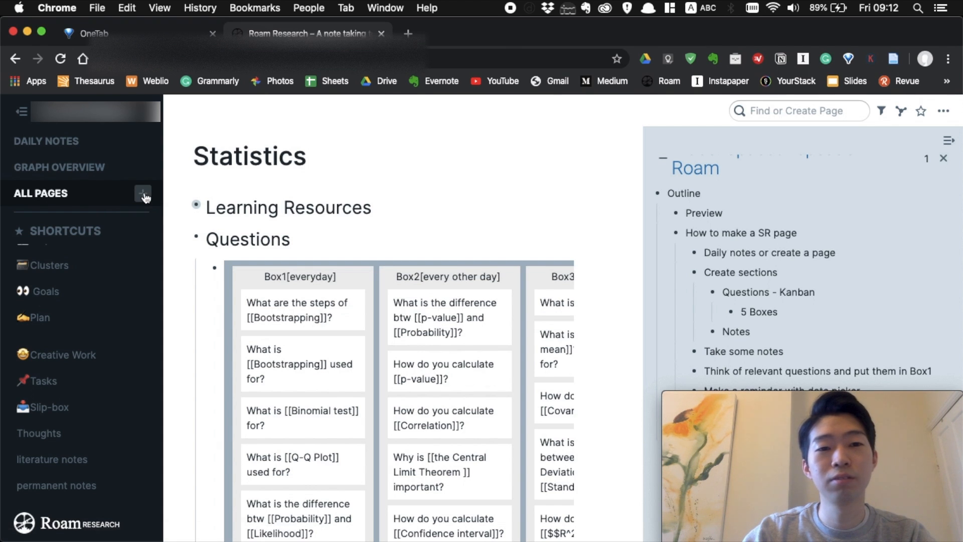
- Add a new page titled 'Stats' holding the blocks 'Questions' and 'Notes'
{"action": "left_click", "coordinate": [142, 194]}
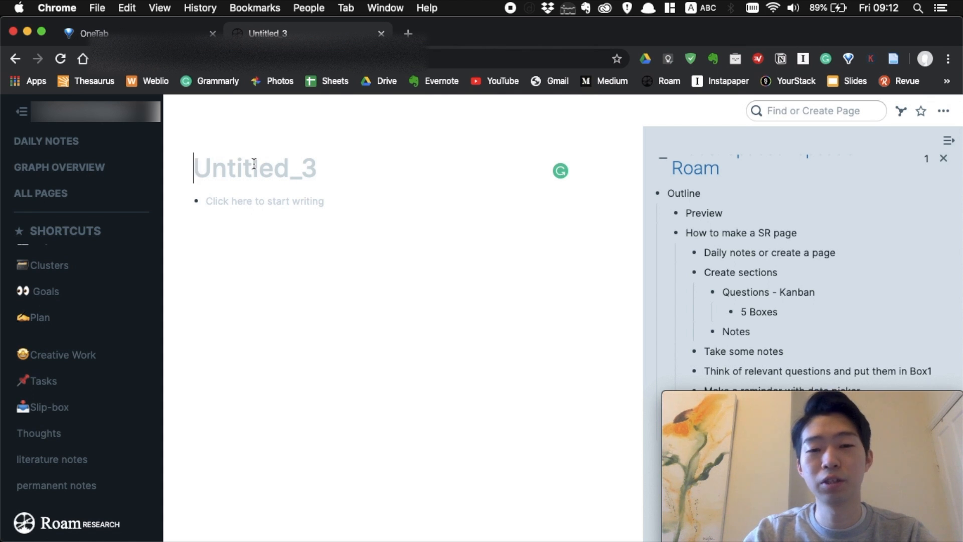
{"action": "type", "text": "Stats"}
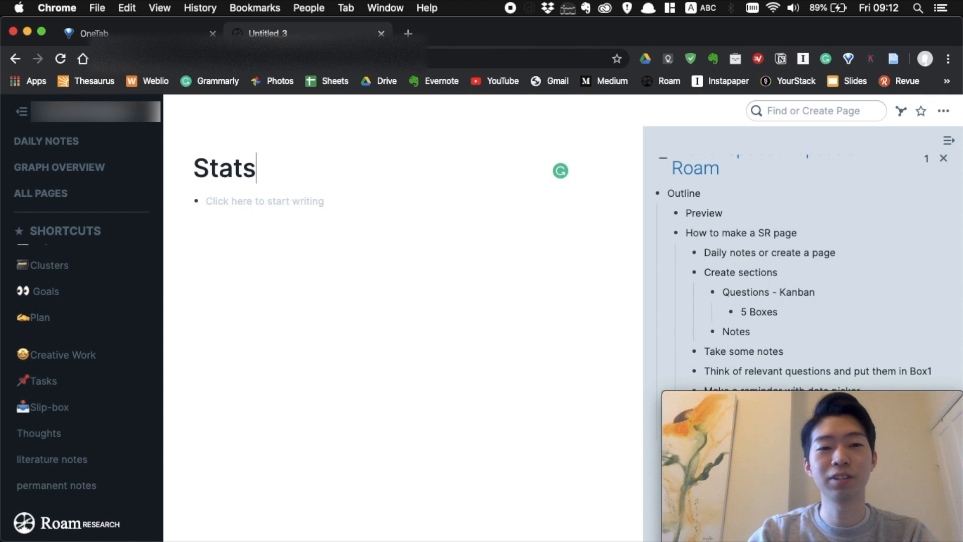
{"action": "left_click", "coordinate": [264, 201]}
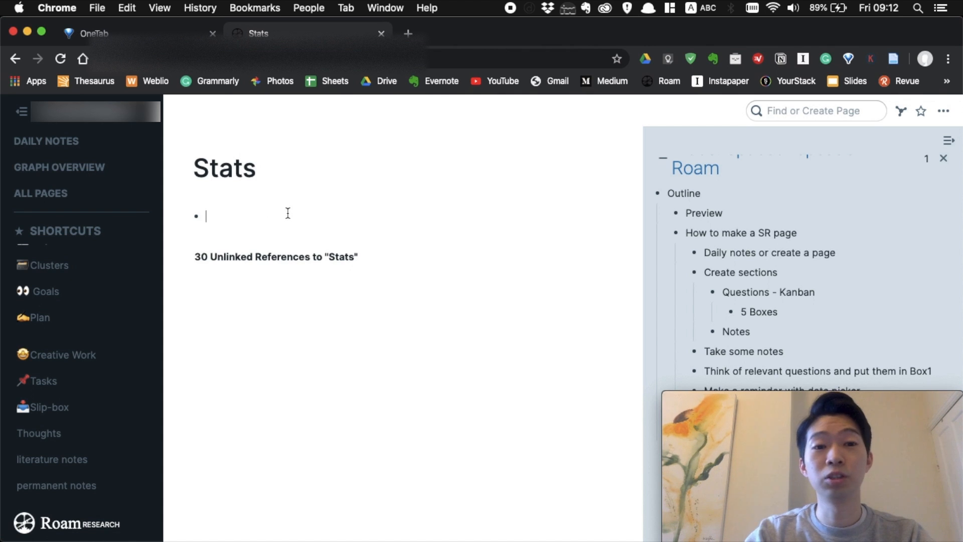
{"action": "type", "text": "Q"}
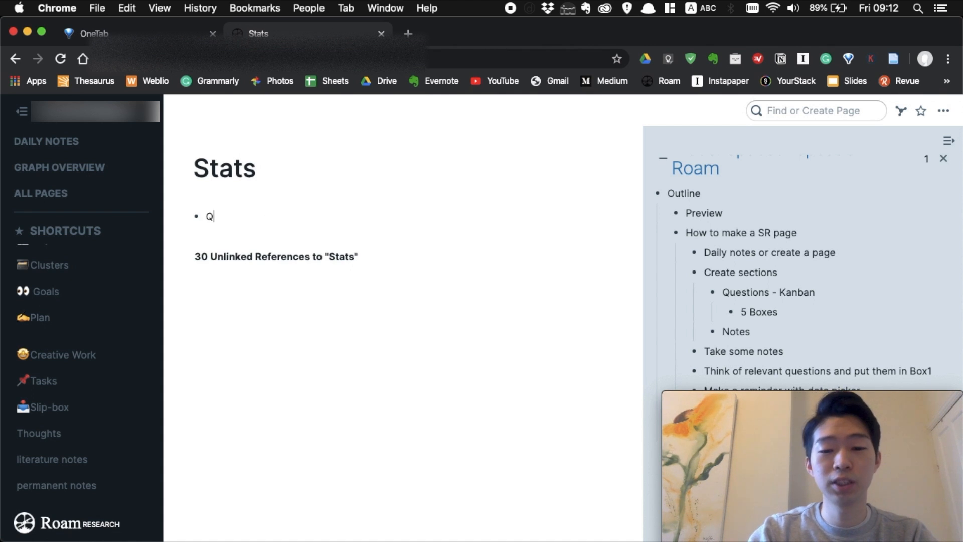
{"action": "type", "text": "uestions"}
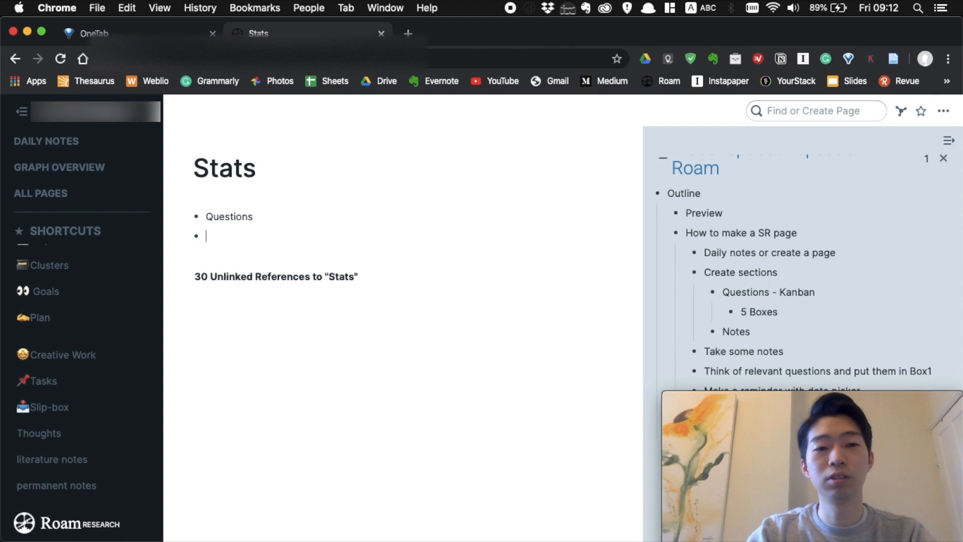
{"action": "type", "text": "Notes"}
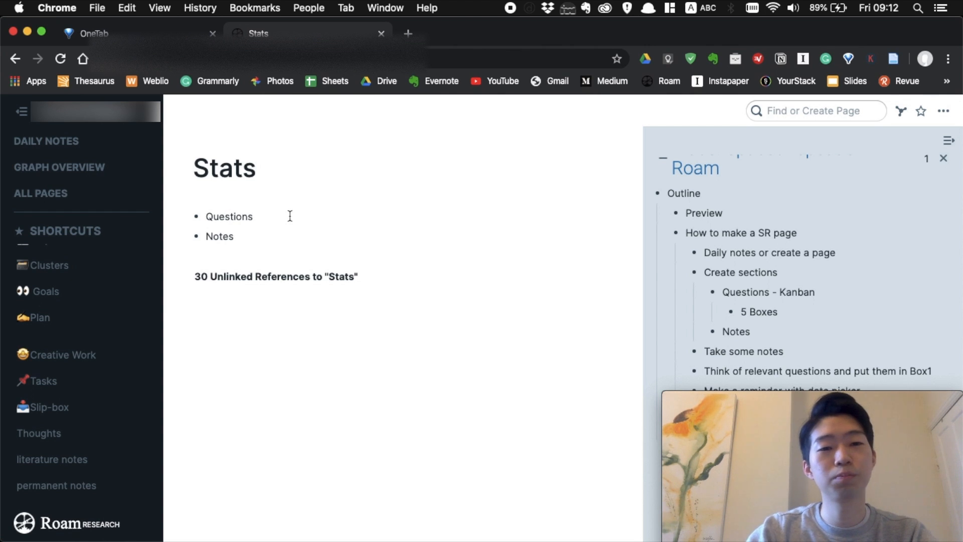
- Return to the Questions block on the Stats page
{"action": "left_click", "coordinate": [229, 217]}
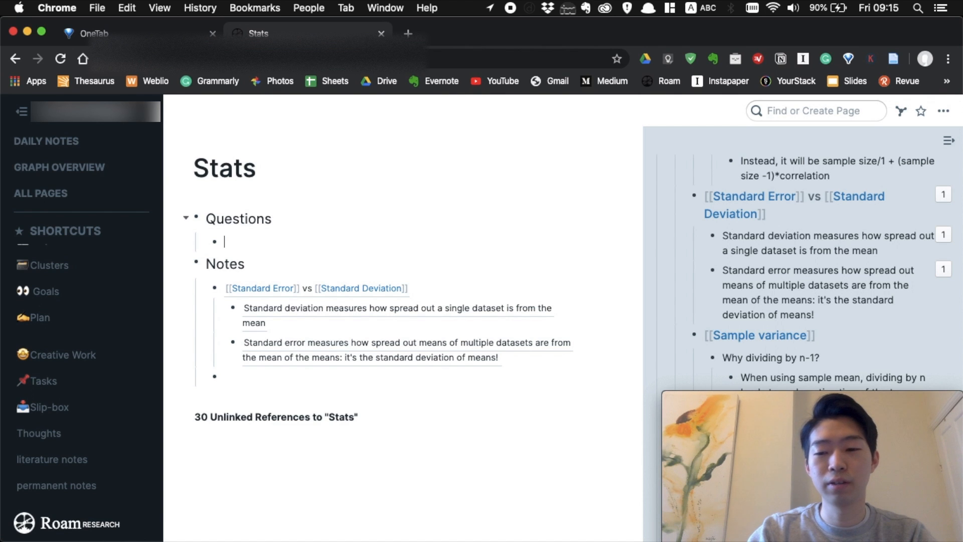
- Insert a {{kanban}} under Questions with items Box1 through Box5
{"action": "type", "text": "{{"}
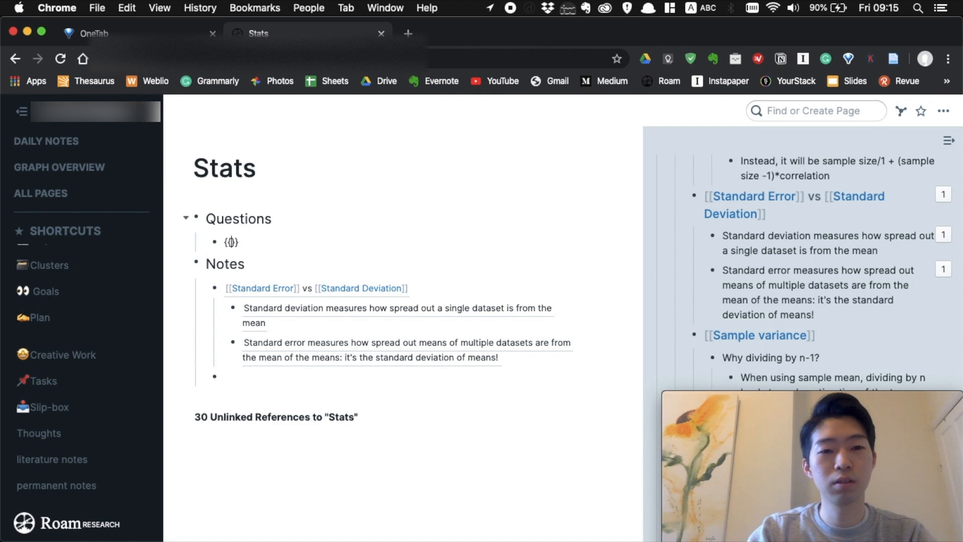
{"action": "type", "text": "kanban"}
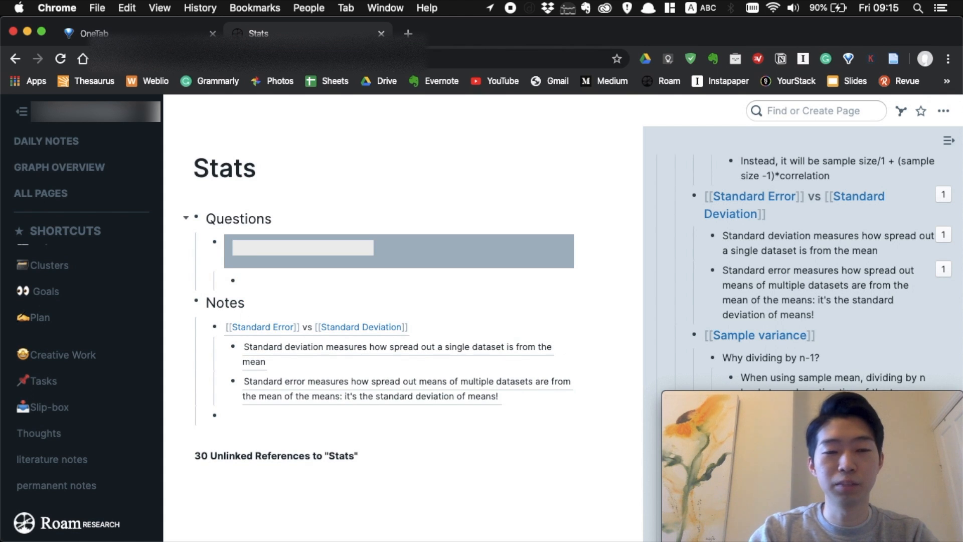
{"action": "type", "text": "Box1"}
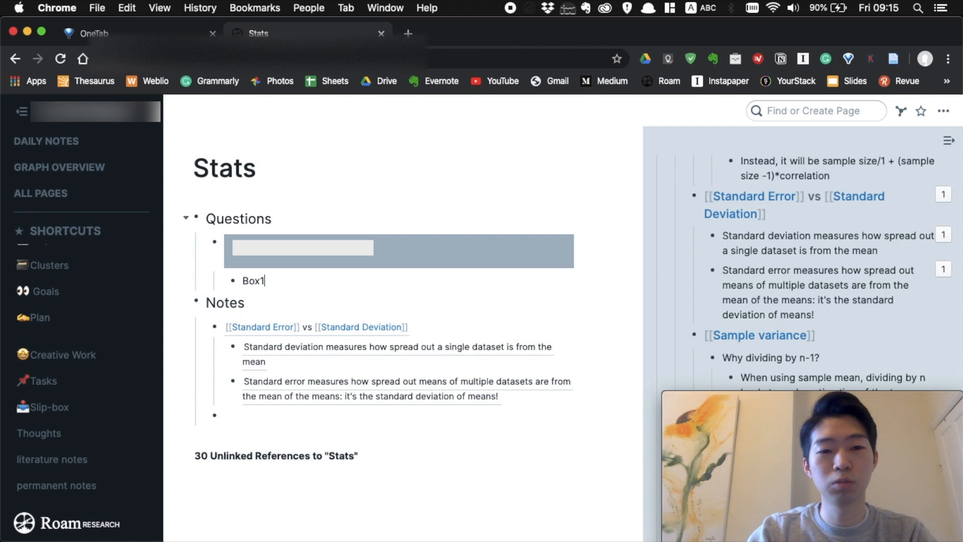
{"action": "type", "text": "Box"}
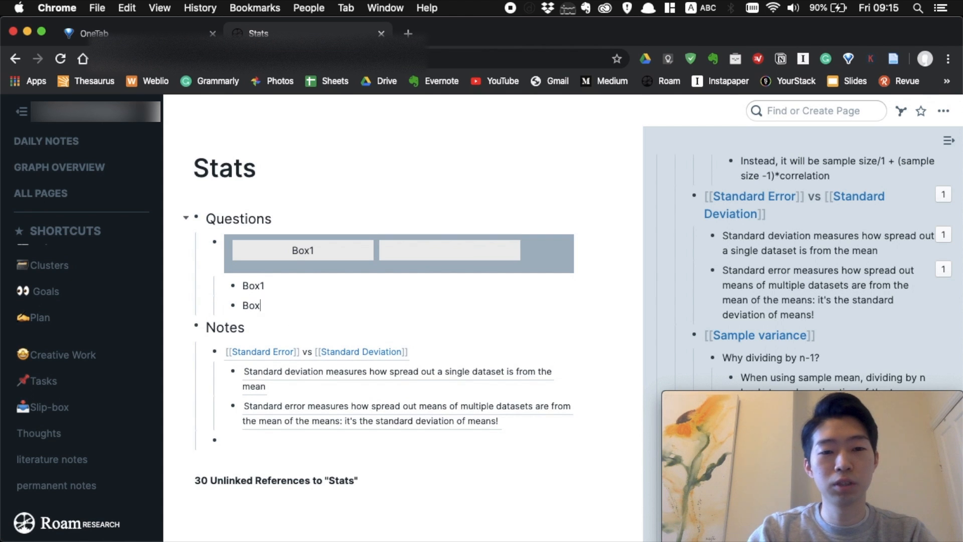
{"action": "type", "text": "Box2"}
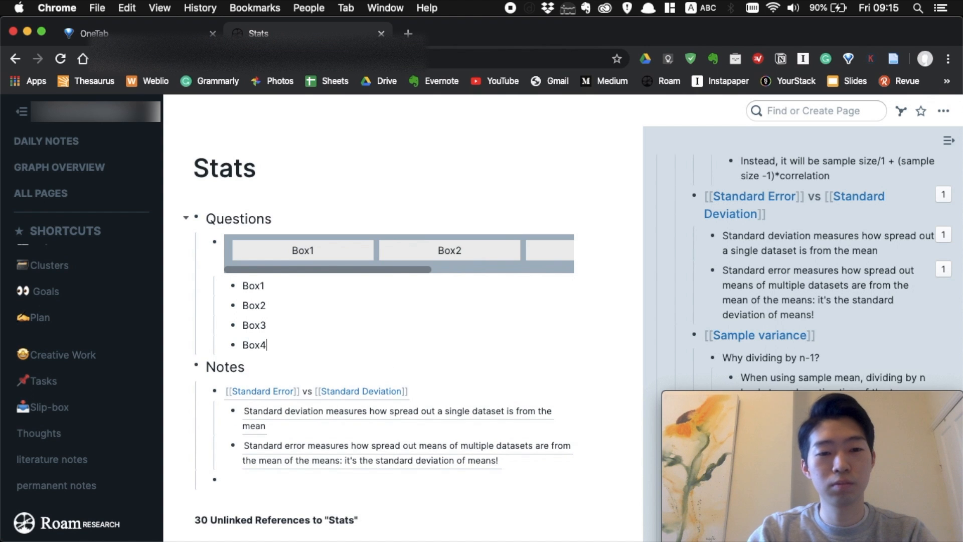
{"action": "type", "text": "Box5"}
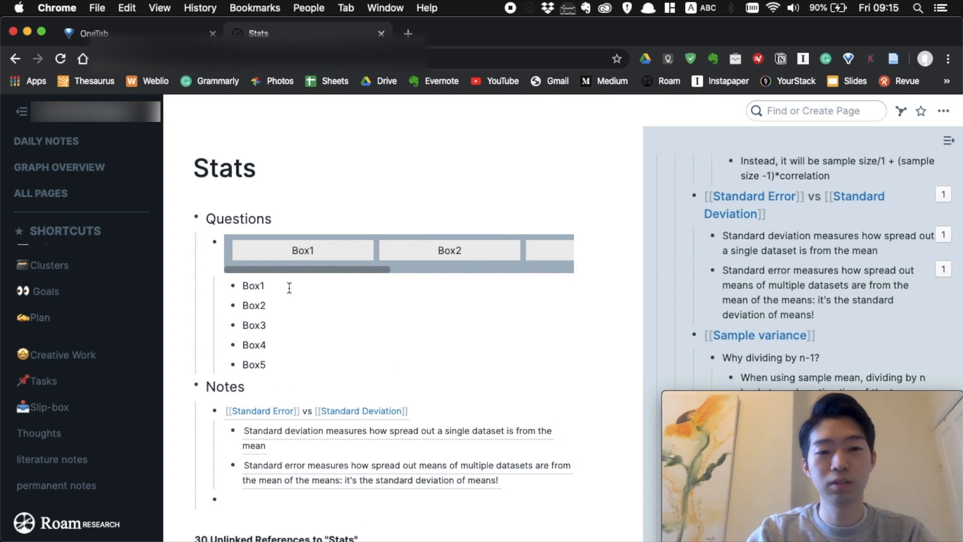
- Label Box1 'everyday' and Box2 'every other day'
{"action": "type", "text": "everyday"}
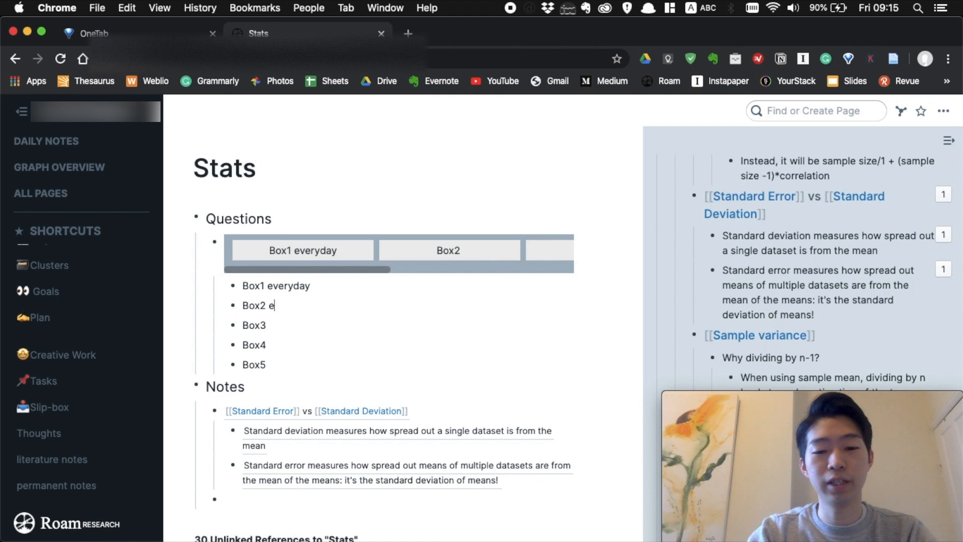
{"action": "type", "text": "very other"}
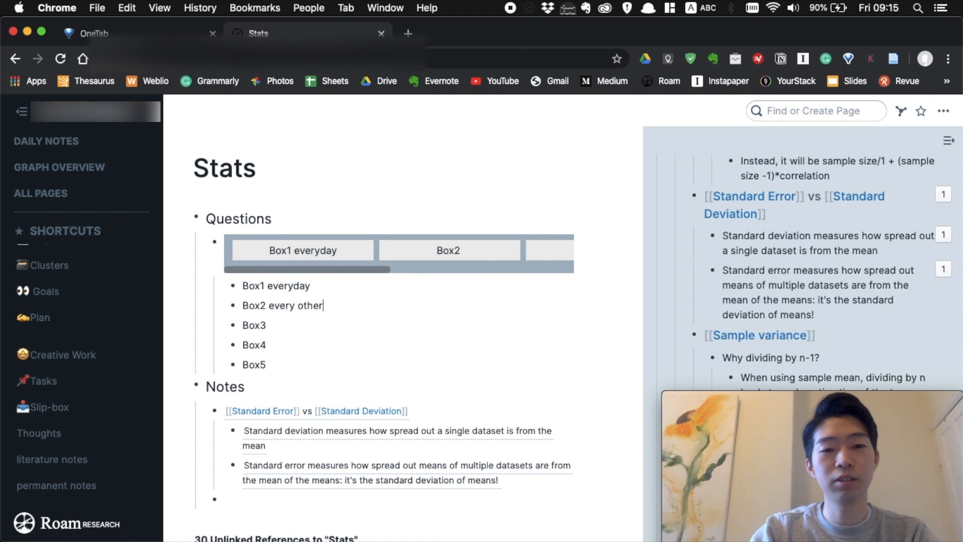
{"action": "type", "text": "day"}
{"action": "left_click", "coordinate": [406, 365]}
{"action": "type", "text": " Done"}
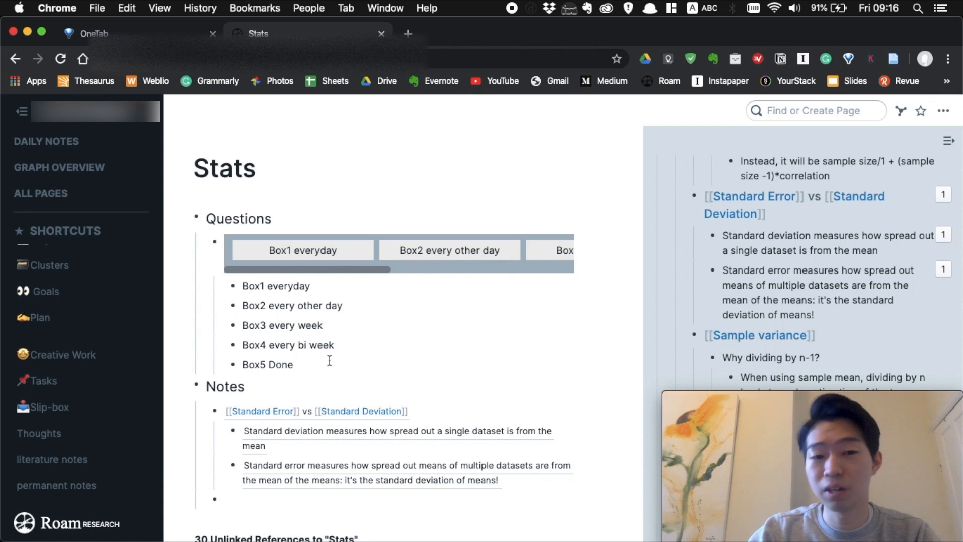
{"action": "mouse_move", "coordinate": [348, 286]}
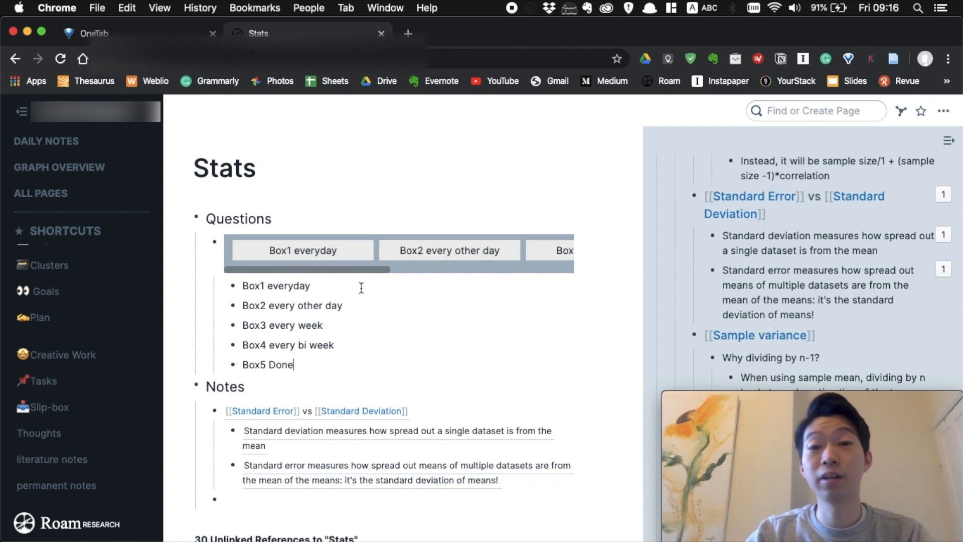
- Add a child question under Box1 linking to [[Standard Deviation]]
{"action": "left_click", "coordinate": [311, 286]}
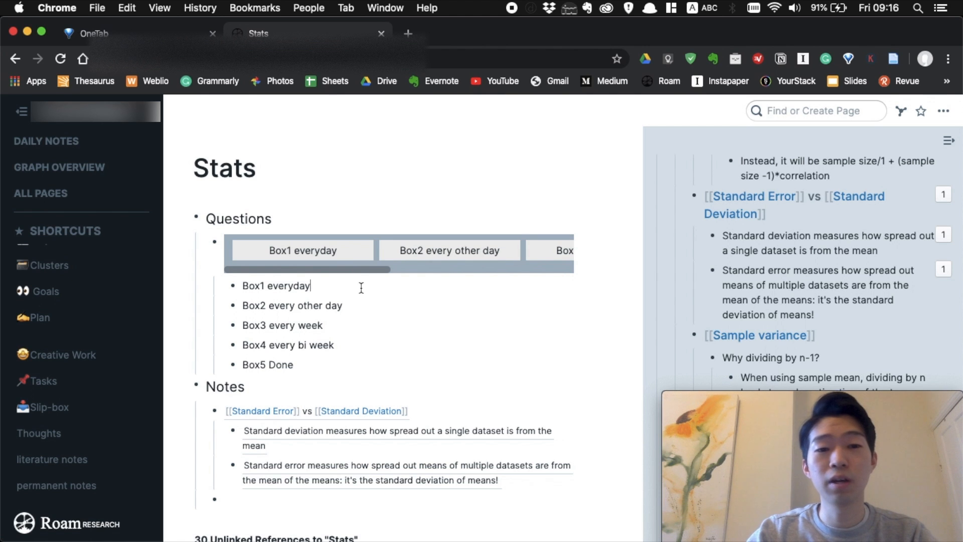
{"action": "key", "text": "enter"}
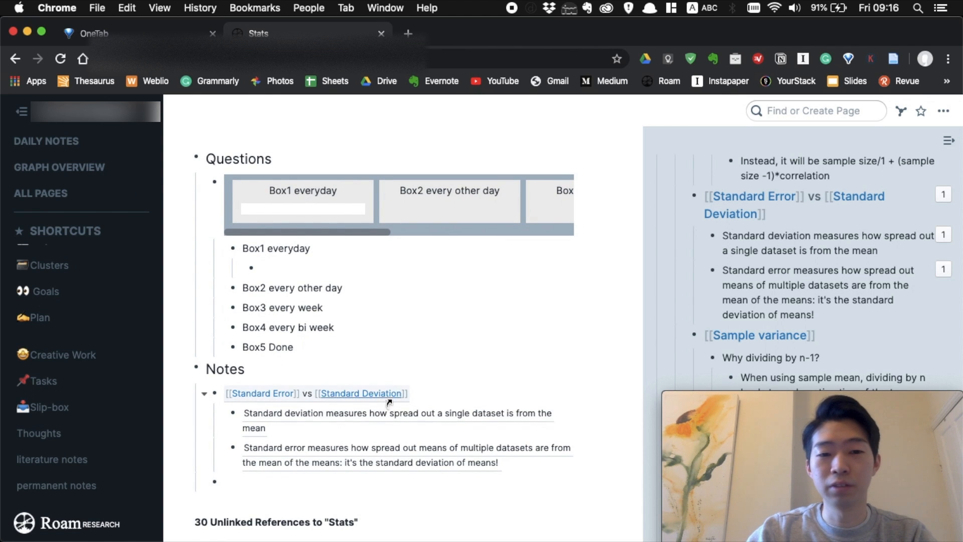
{"action": "type", "text": "w"}
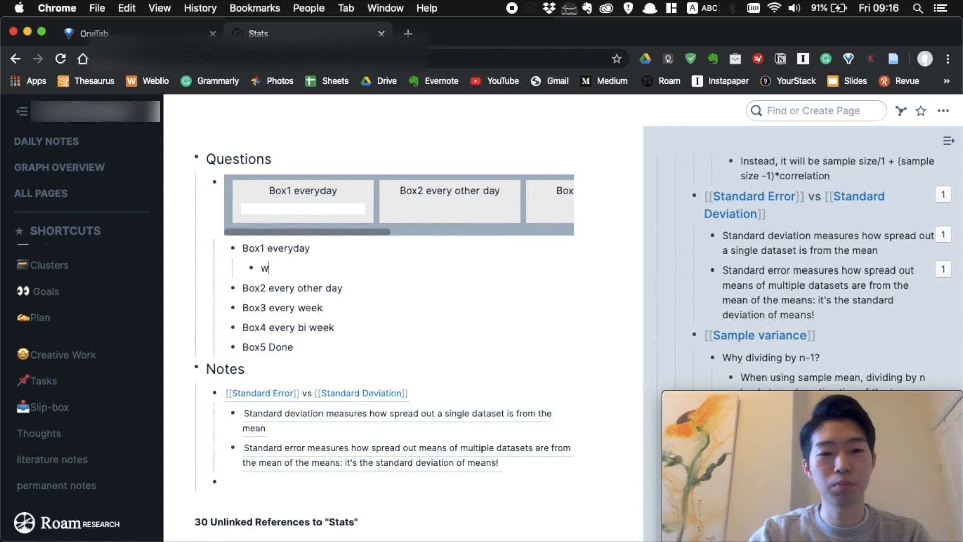
{"action": "type", "text": "hat is stand"}
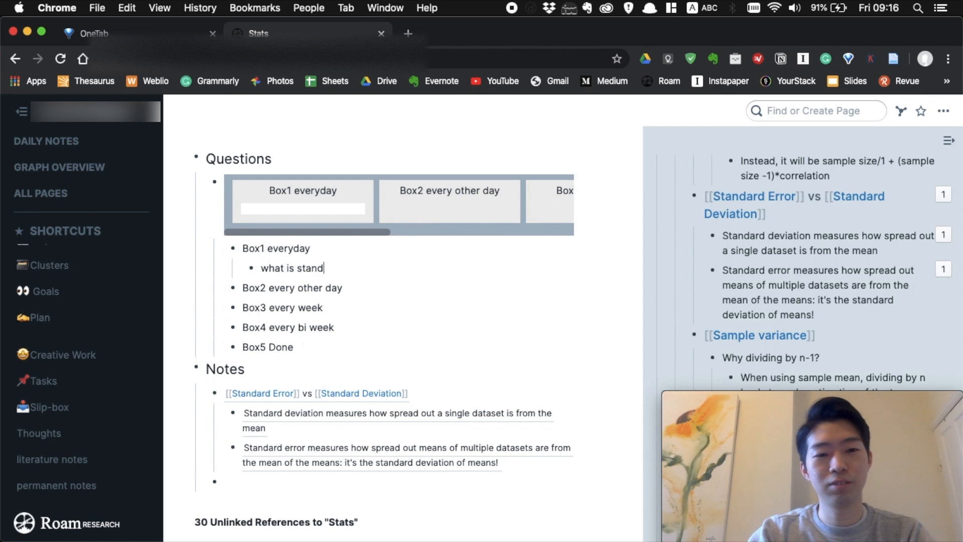
{"action": "type", "text": "[["}
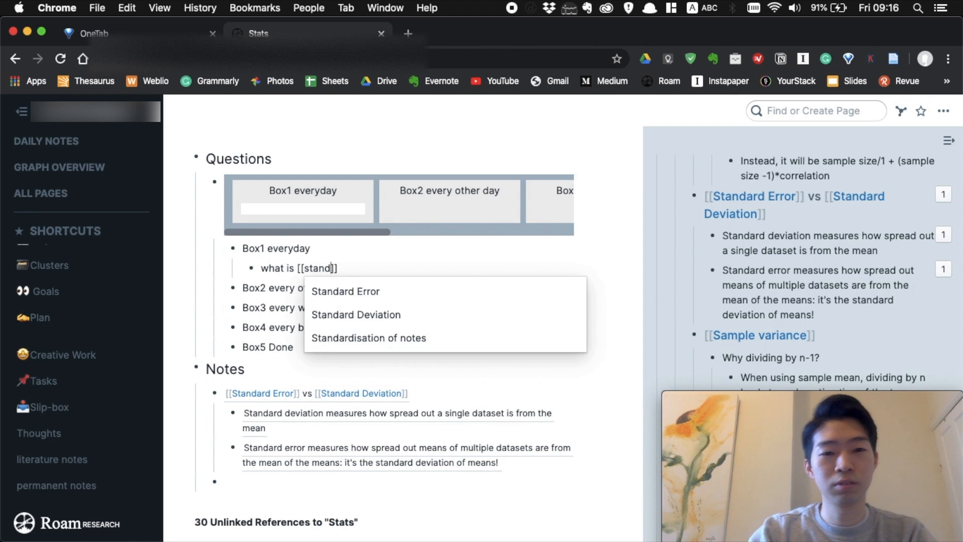
{"action": "left_click", "coordinate": [355, 314]}
{"action": "type", "text": "what is ["}
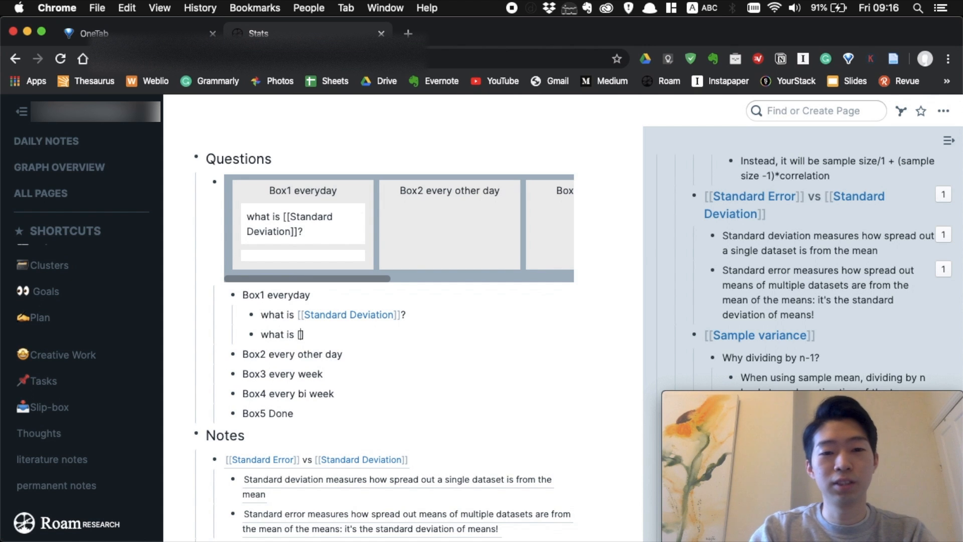
{"action": "type", "text": "sta"}
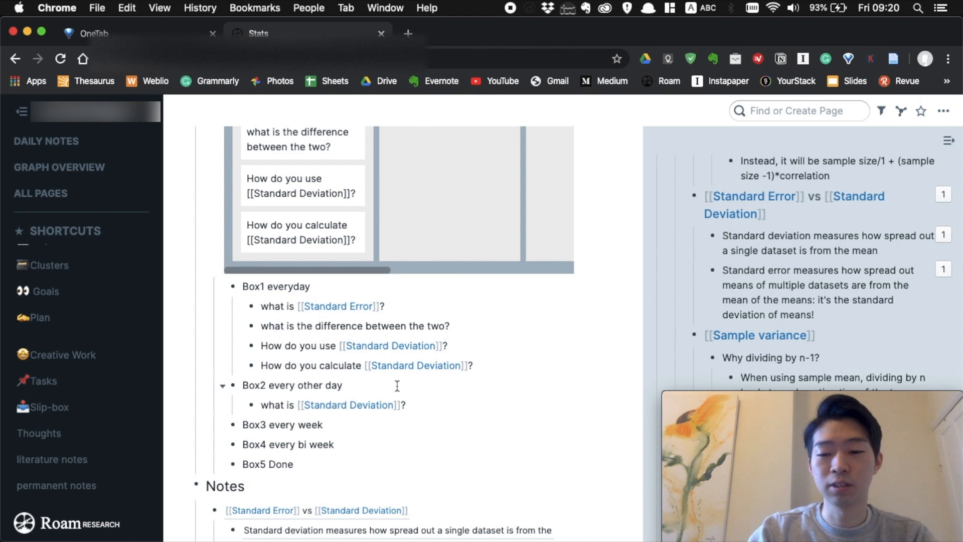
- Give Box2 'every other day' a /date picker set to February 9th, 2020
{"action": "type", "text": "/date"}
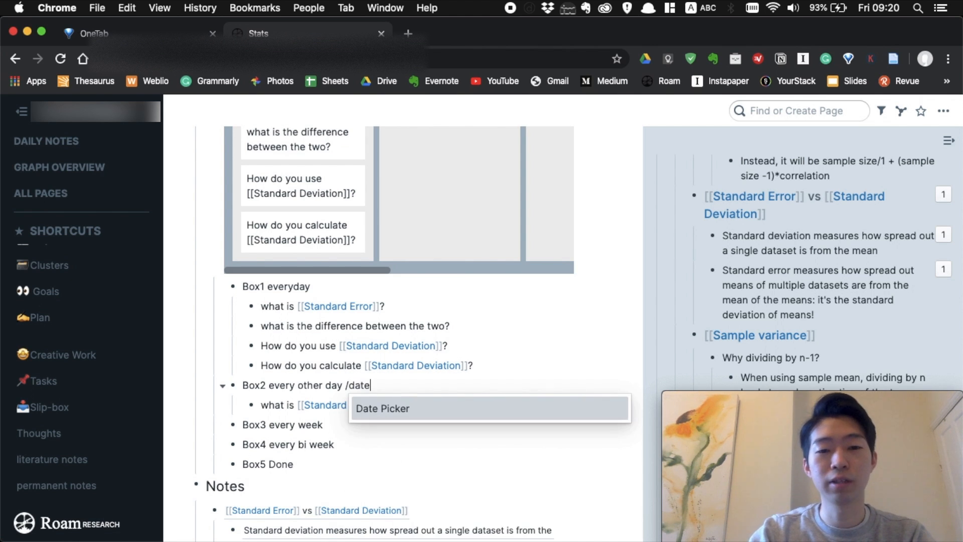
{"action": "left_click", "coordinate": [383, 408]}
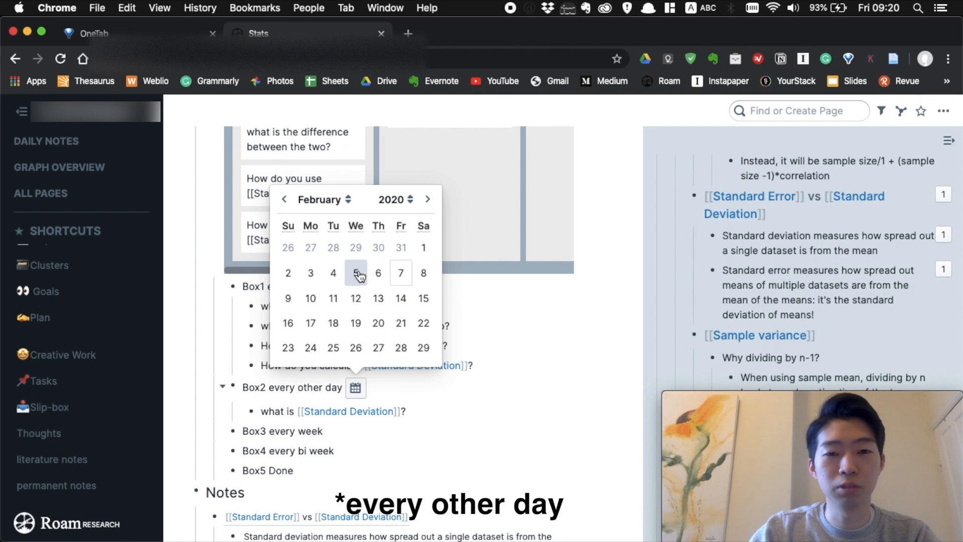
{"action": "mouse_move", "coordinate": [373, 319]}
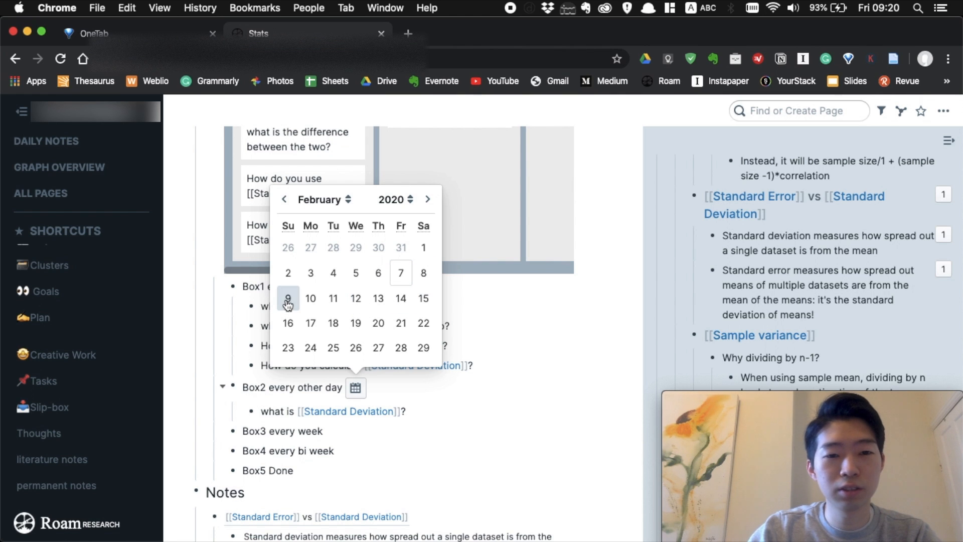
{"action": "left_click", "coordinate": [287, 298]}
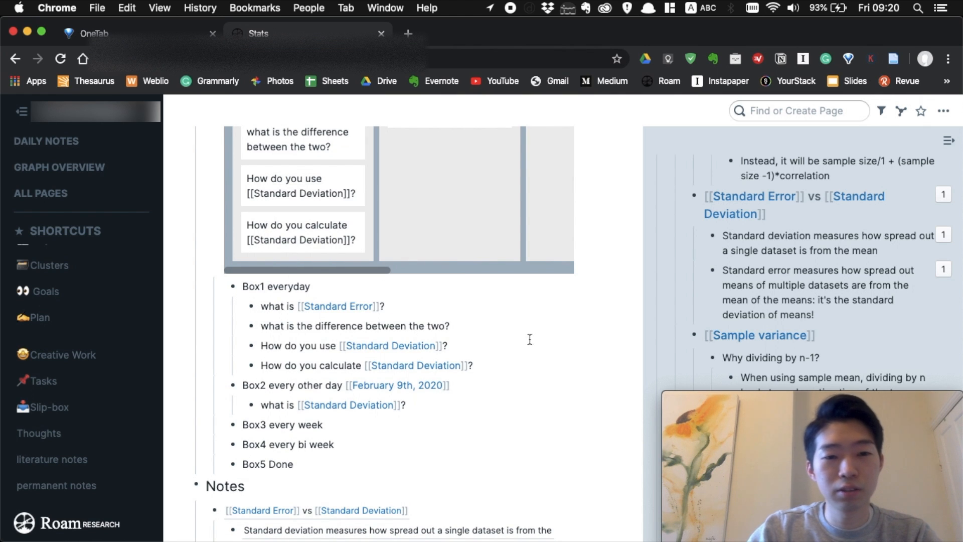
- Set Box1's review date to February 8th, 2020, and add a date picker after Box3
{"action": "left_click", "coordinate": [307, 286]}
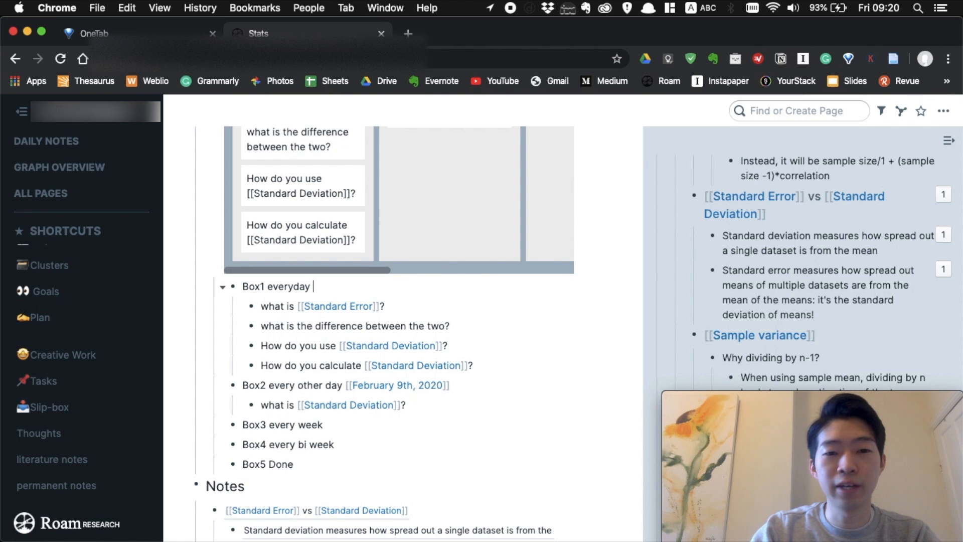
{"action": "left_click", "coordinate": [322, 289]}
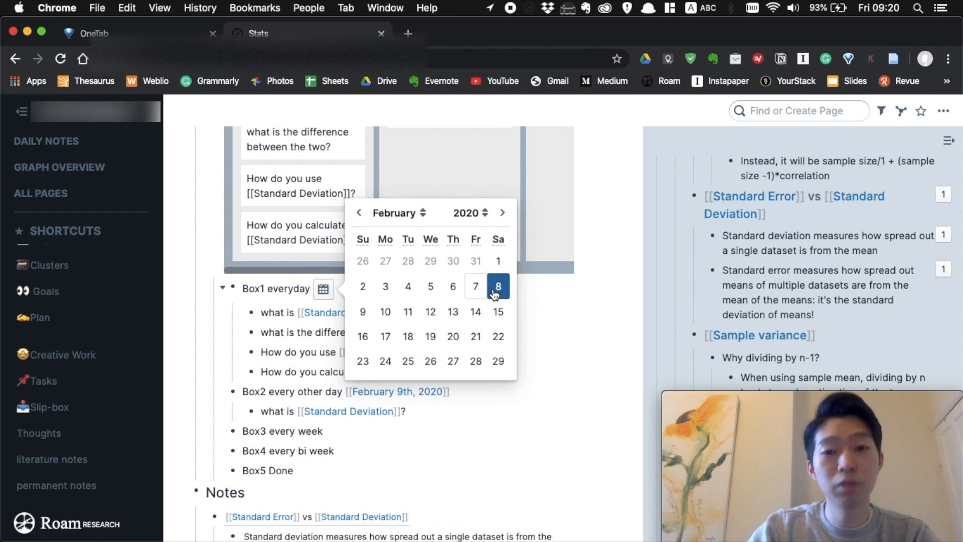
{"action": "left_click", "coordinate": [498, 287]}
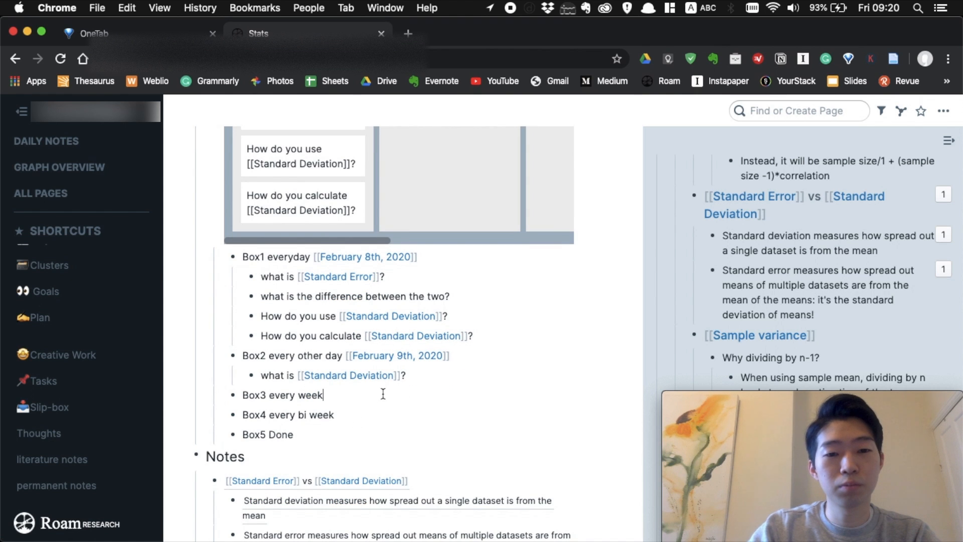
{"action": "type", "text": "/date"}
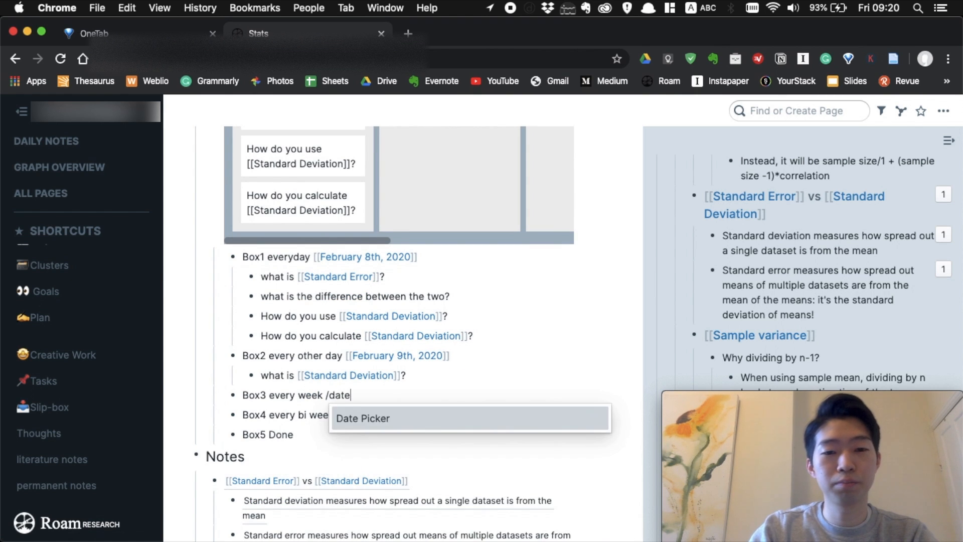
{"action": "left_click", "coordinate": [362, 419]}
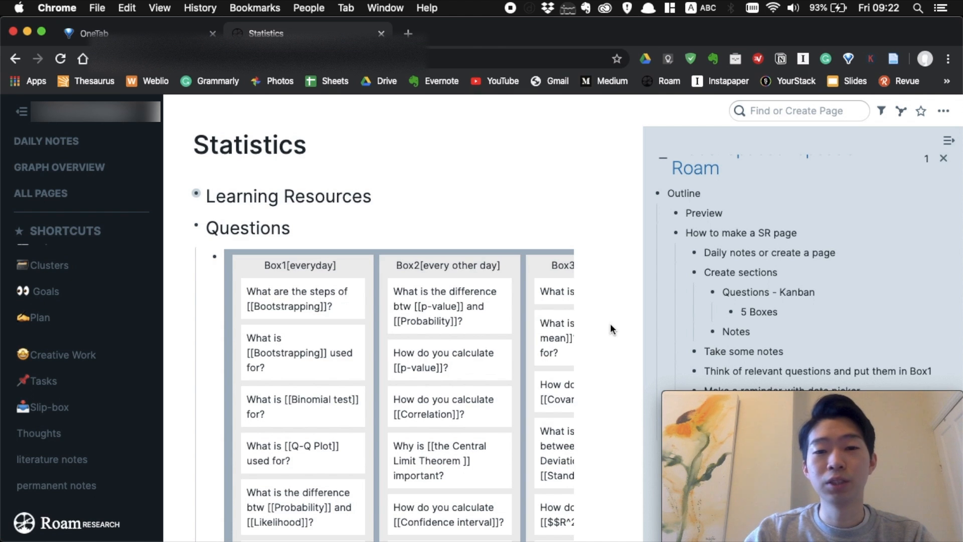
- Scroll the Statistics kanban sideways to show Box4 and the empty Box5 Done column
{"action": "scroll", "scroll_direction": "right", "scroll_amount": 3}
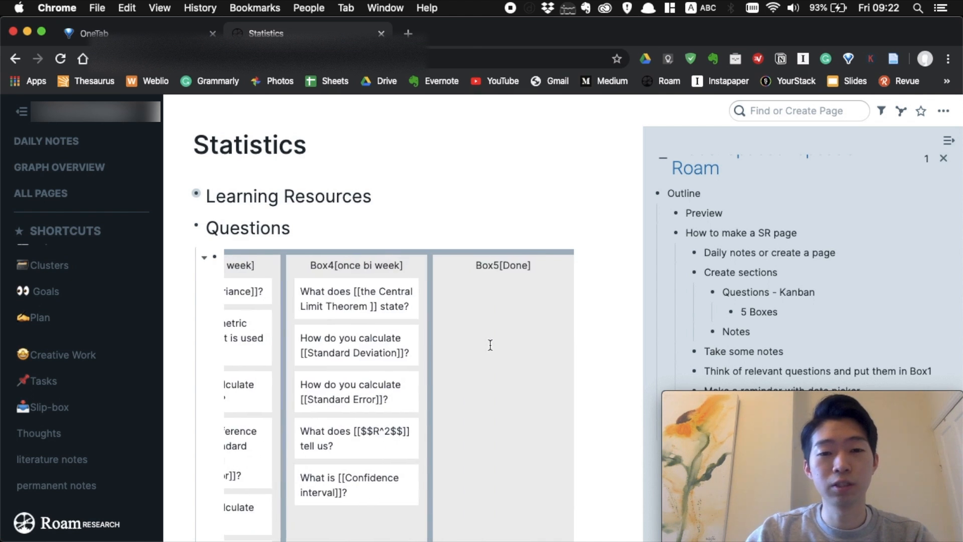
{"action": "scroll", "scroll_direction": "down", "scroll_amount": 3}
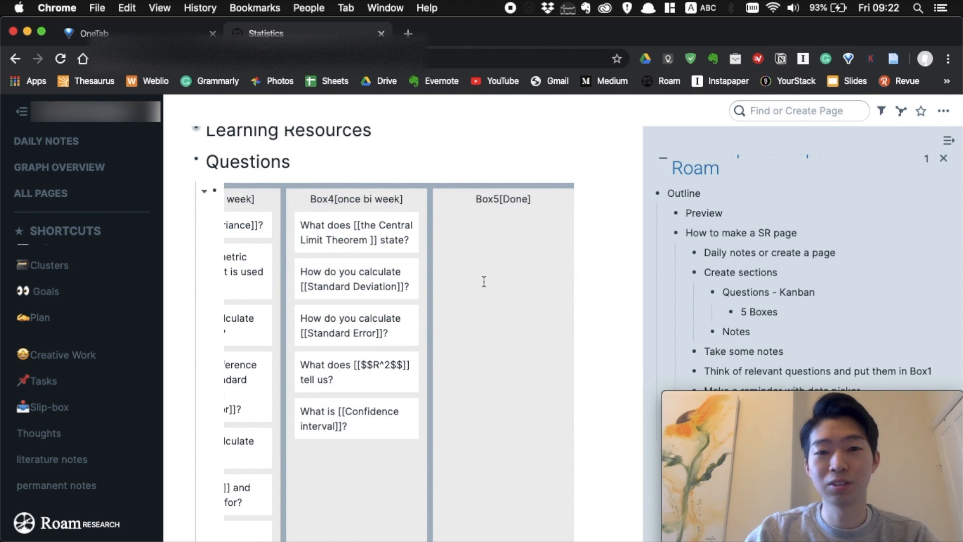
{"action": "scroll", "scroll_direction": "left", "scroll_amount": 3}
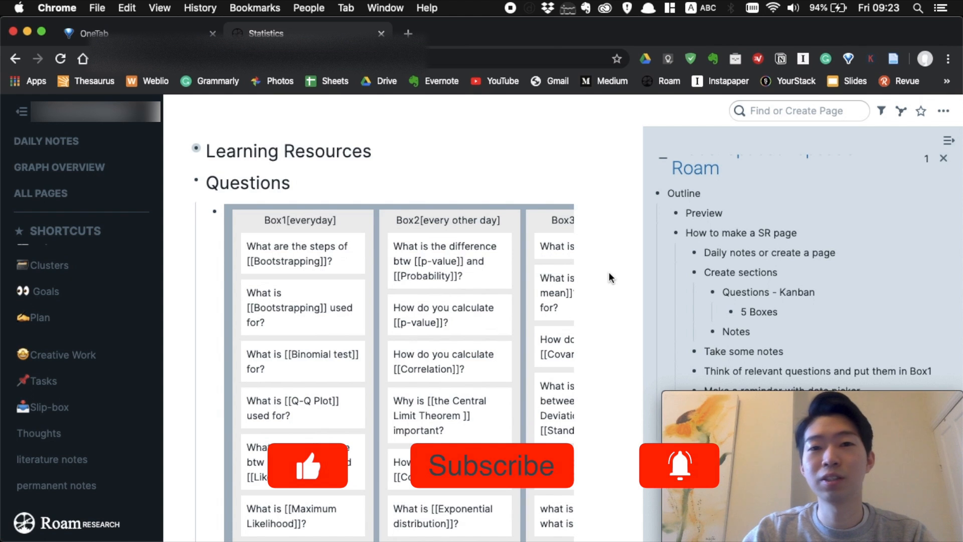
{"action": "mouse_move", "coordinate": [612, 307]}
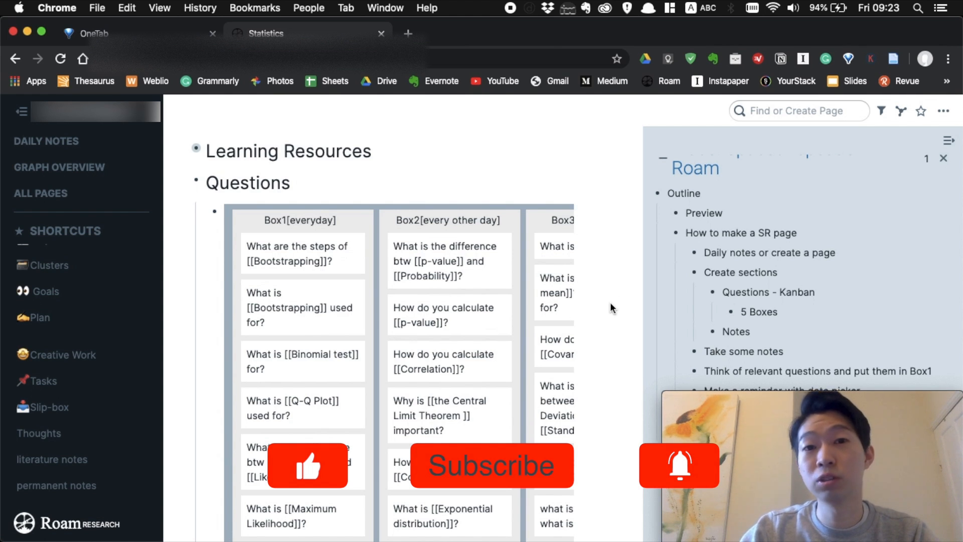
{"action": "scroll", "scroll_direction": "down", "scroll_amount": 3}
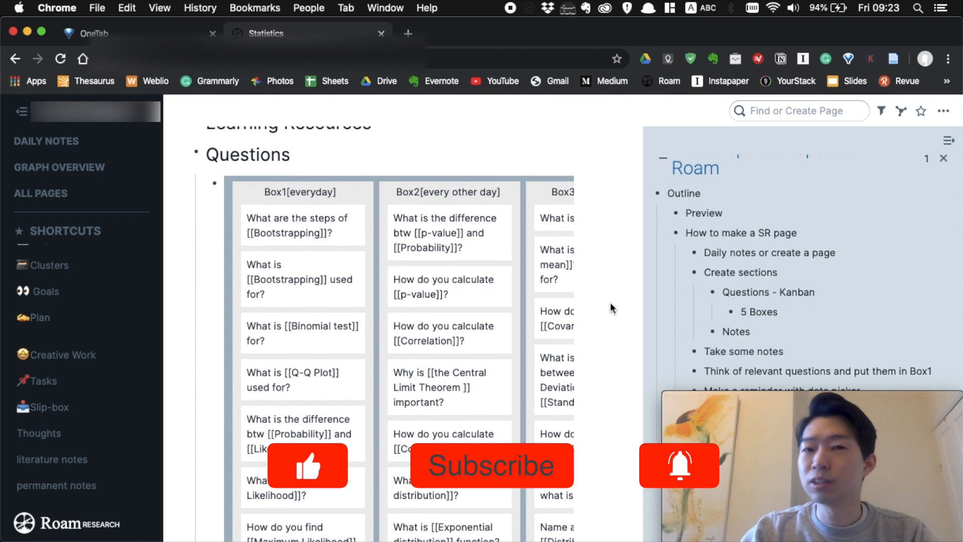